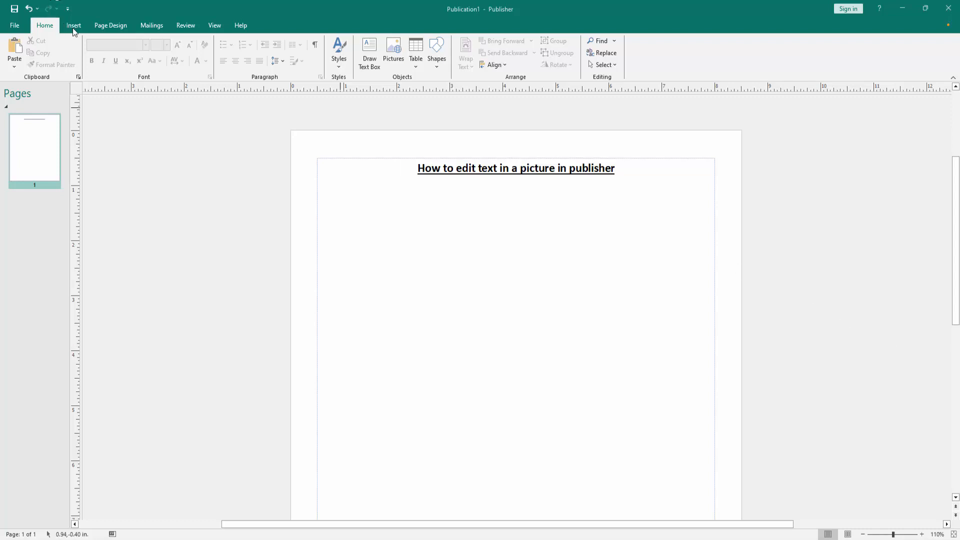
Insert the IMG_5318 leaf photo from the computer onto the page.
{"action": "left_click", "coordinate": [73, 25]}
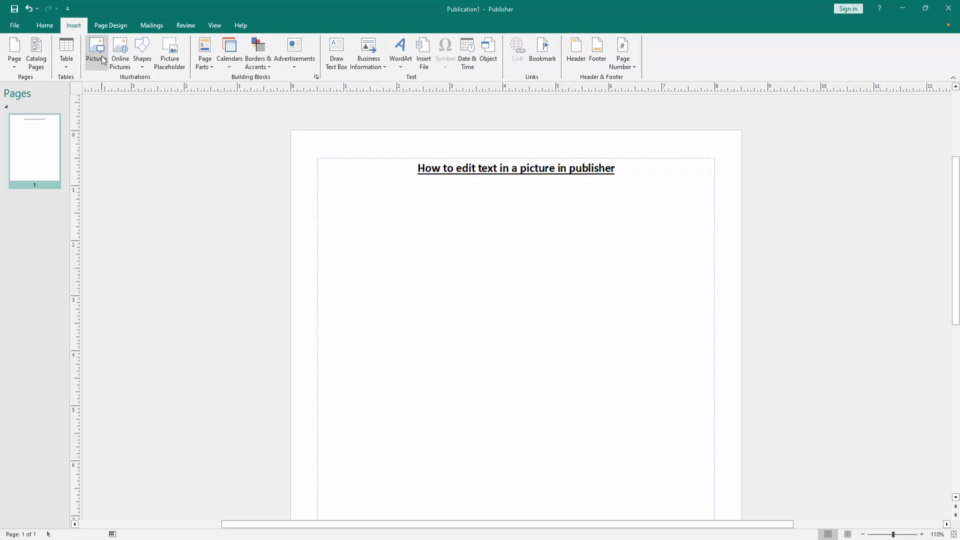
{"action": "left_click", "coordinate": [96, 51]}
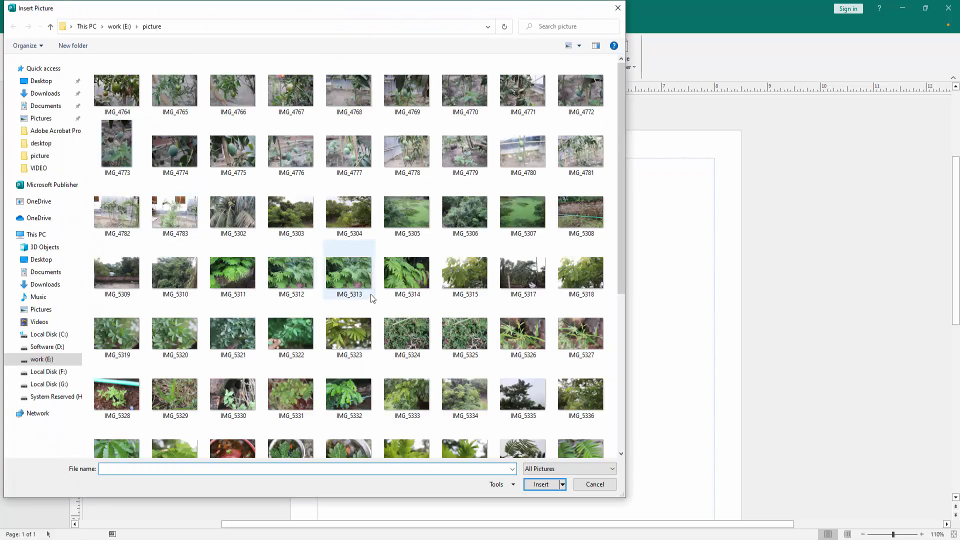
{"action": "left_click", "coordinate": [580, 270]}
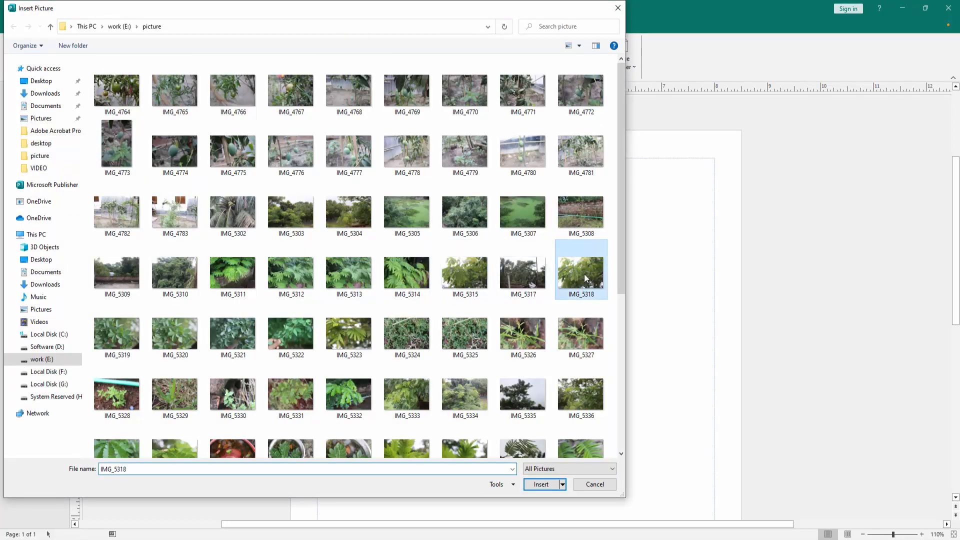
{"action": "left_click", "coordinate": [540, 484]}
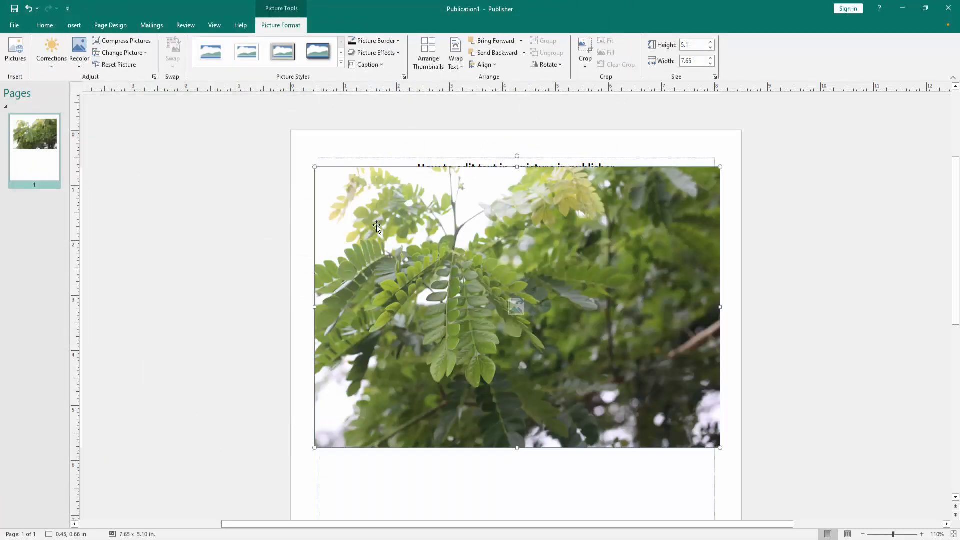
{"action": "mouse_move", "coordinate": [455, 55]}
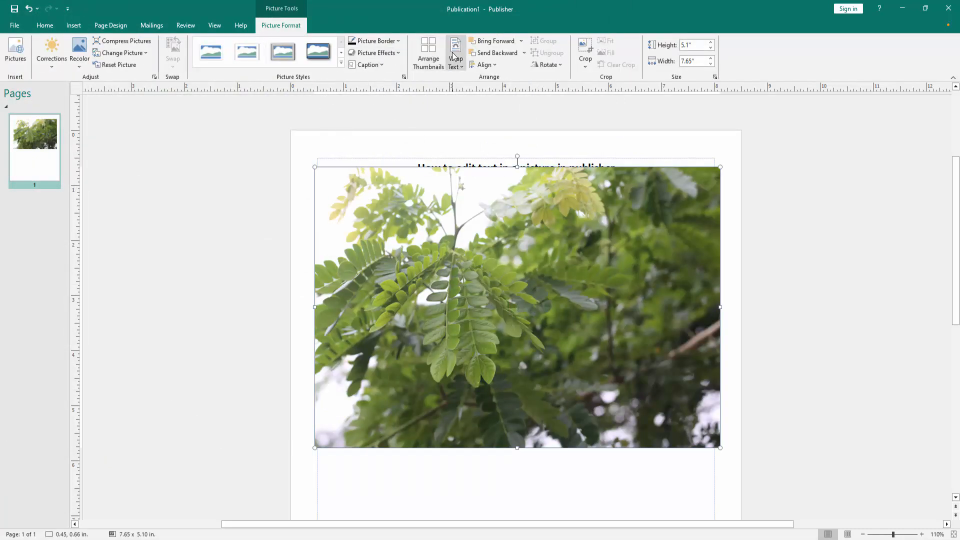
Set text wrapping on the leaf photo, then resize it and move it below the title.
{"action": "left_click", "coordinate": [455, 55]}
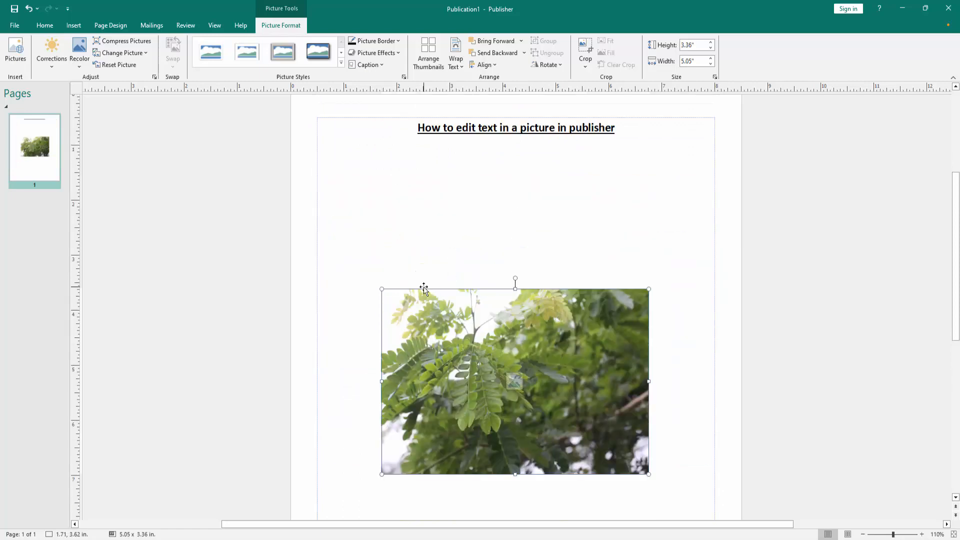
{"action": "mouse_move", "coordinate": [420, 318]}
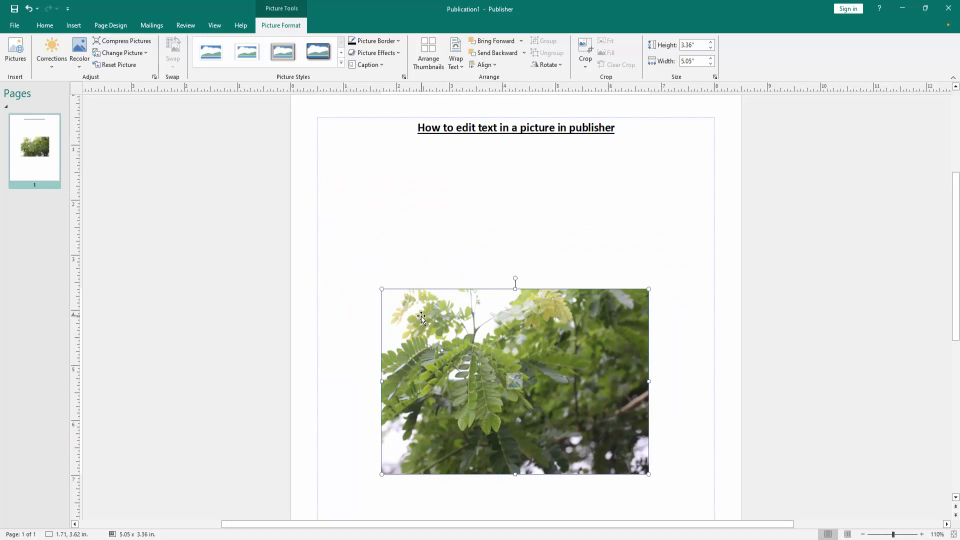
Draw a text box over the photo with three lines reading 'How to edit text in a picture in publisher'.
{"action": "left_click", "coordinate": [73, 25]}
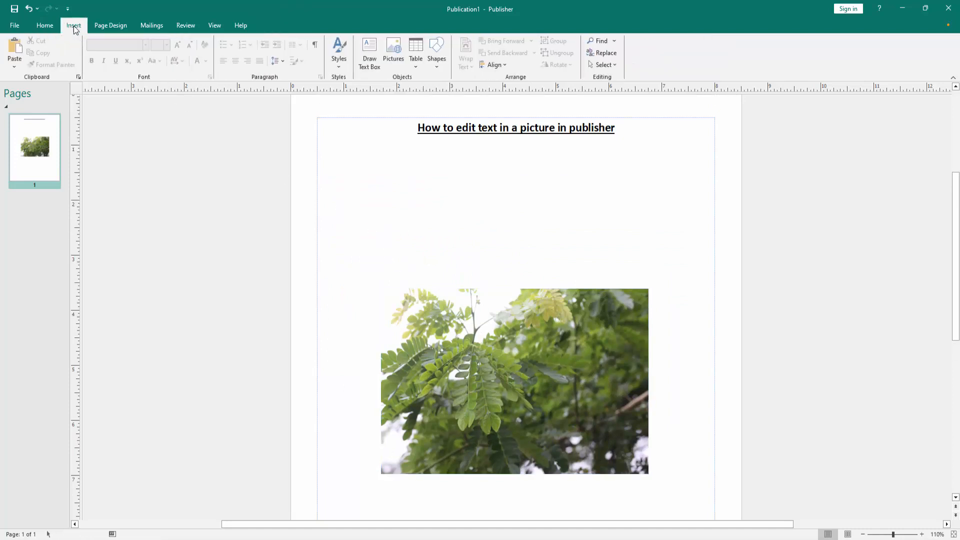
{"action": "left_click", "coordinate": [73, 25]}
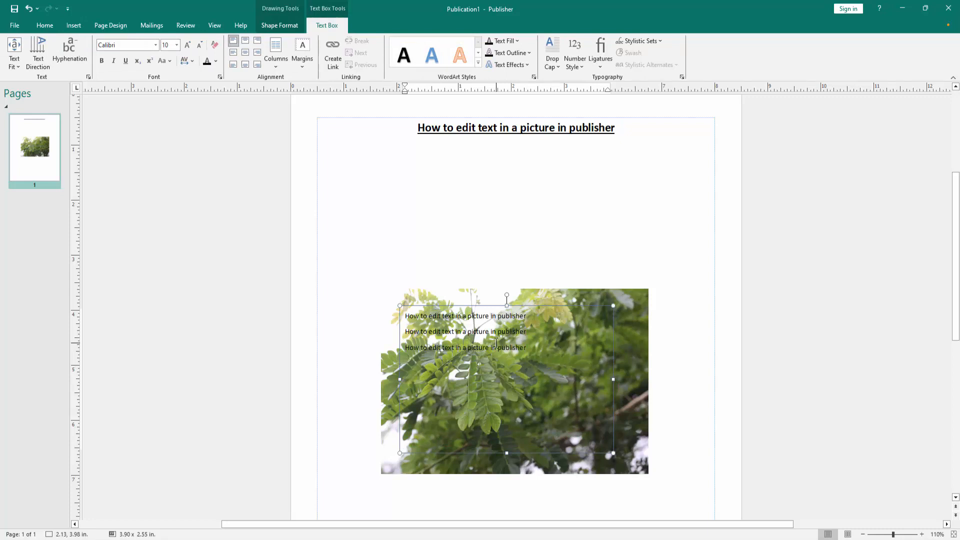
{"action": "left_click", "coordinate": [464, 347]}
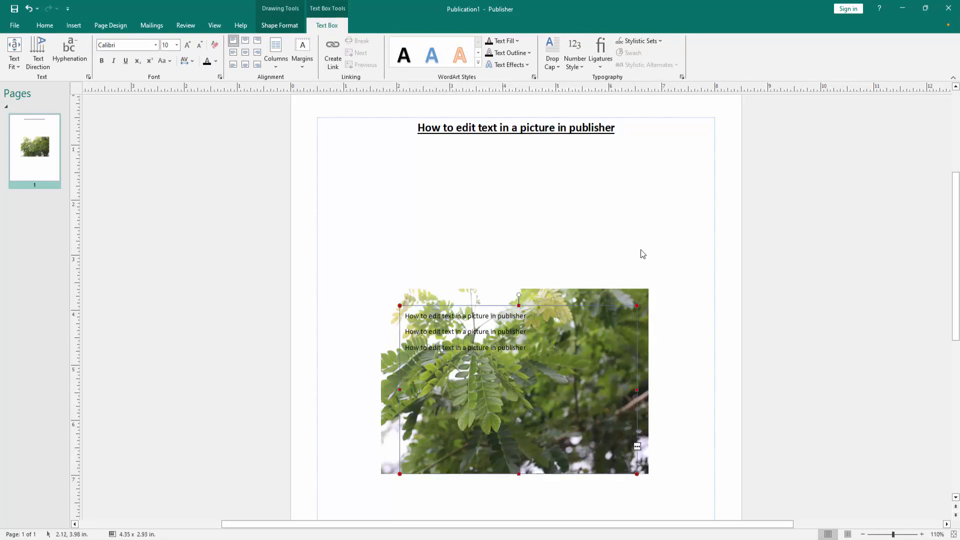
{"action": "left_click", "coordinate": [639, 252]}
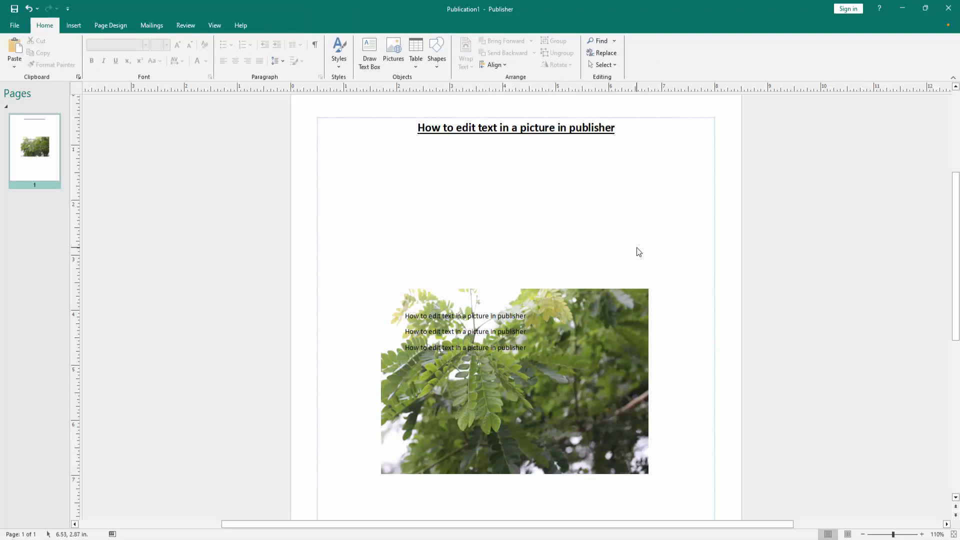